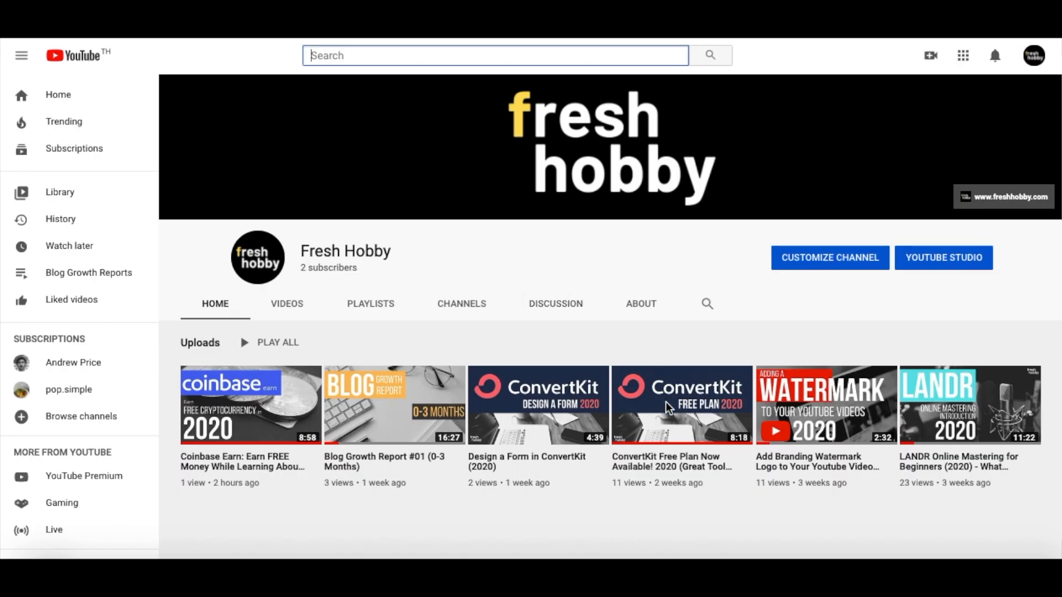
Step: Switch from the Fresh Hobby YouTube channel to the WordPress 5.3.2 What's New admin page
left_click(680, 405)
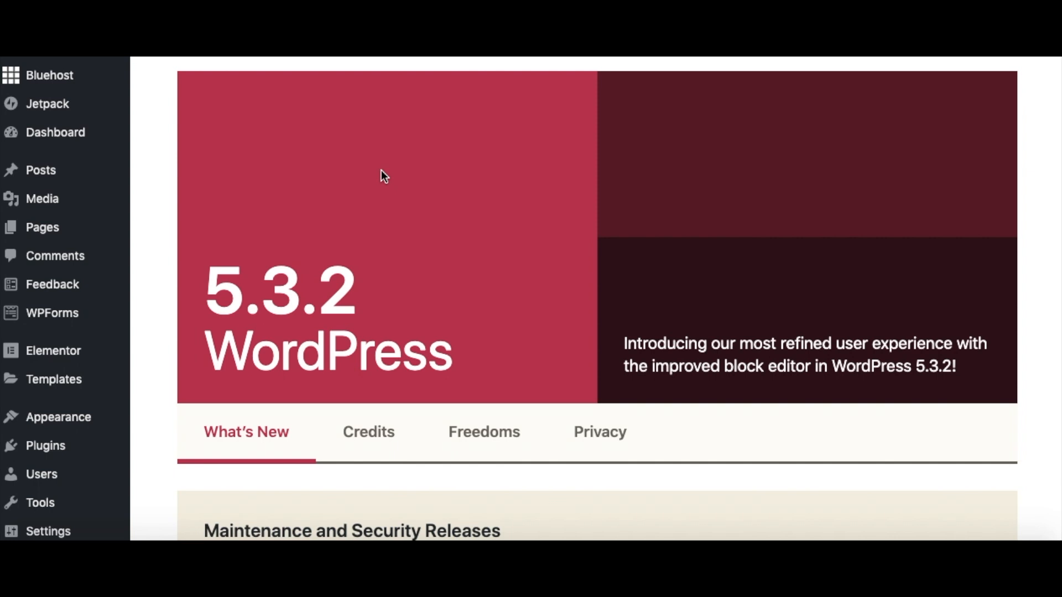
Step: Show the Installed Plugins list and confirm ConvertKit 1.9.2 is active among the 12 plugins
left_click(58, 417)
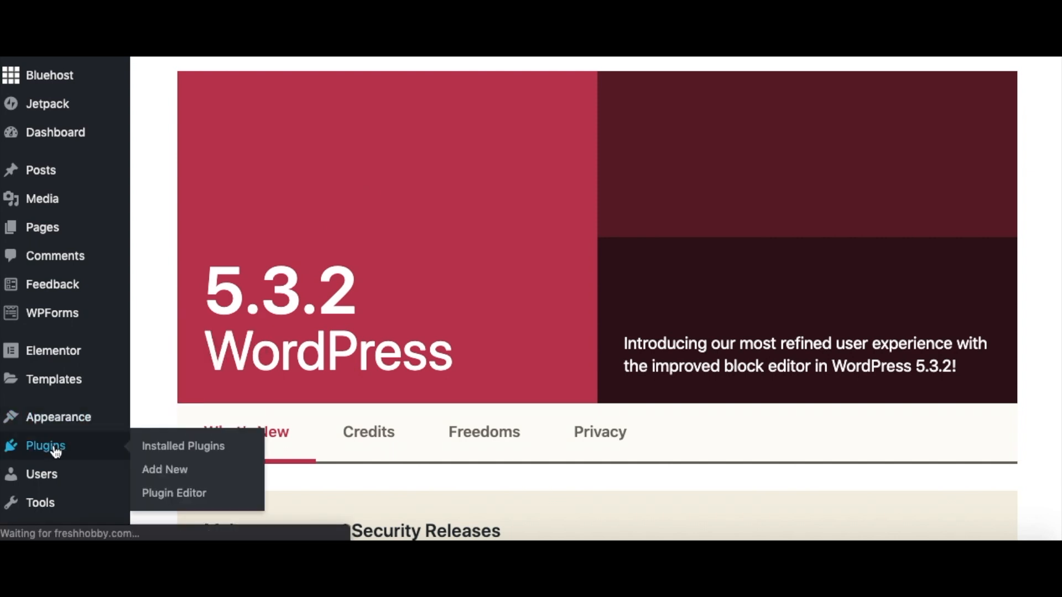
left_click(182, 445)
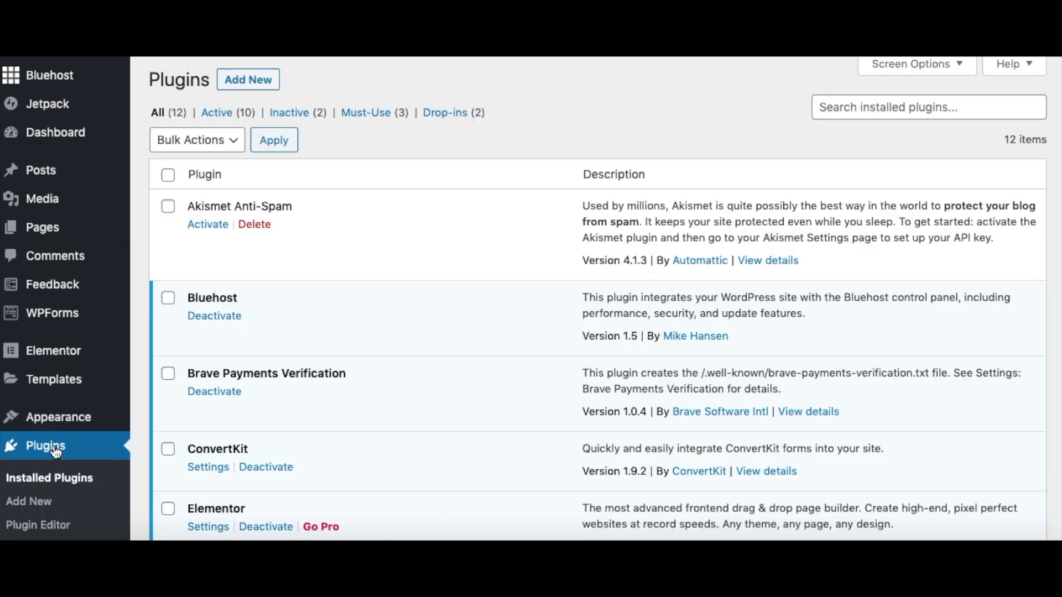
mouse_move(459, 243)
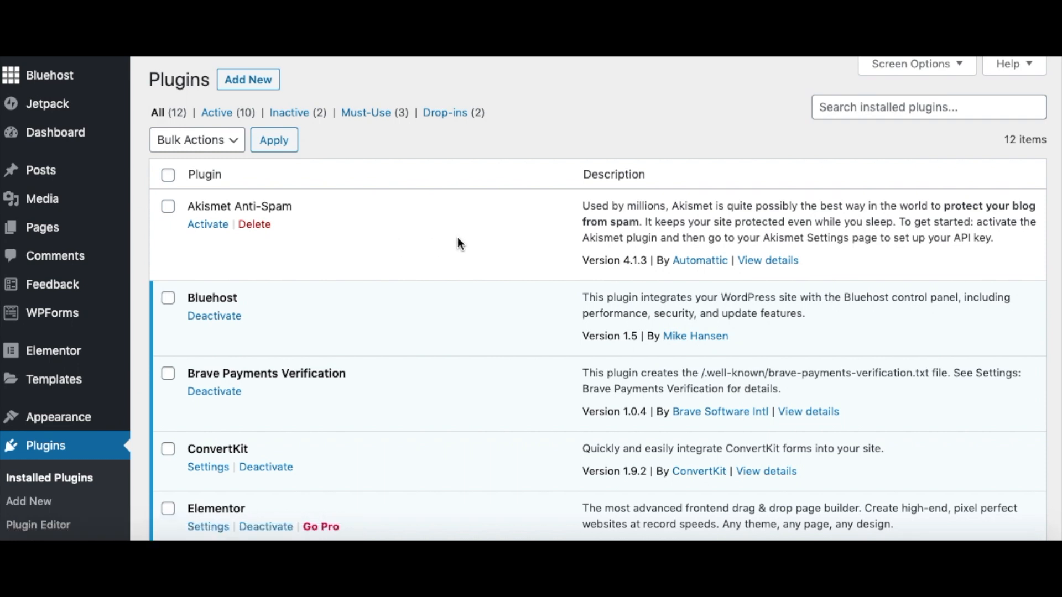
scroll("down", 3)
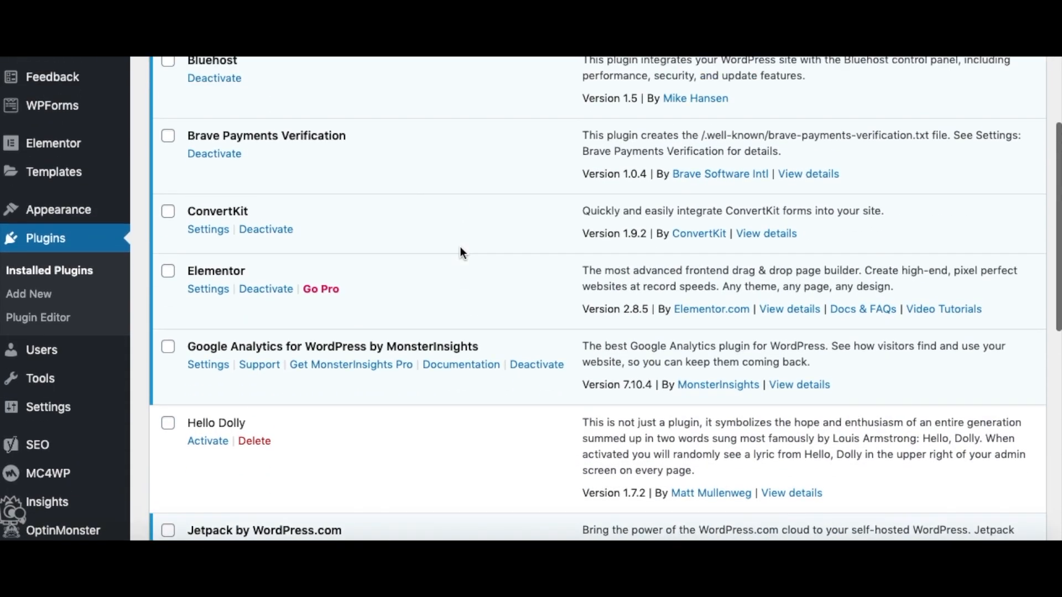
mouse_move(266, 230)
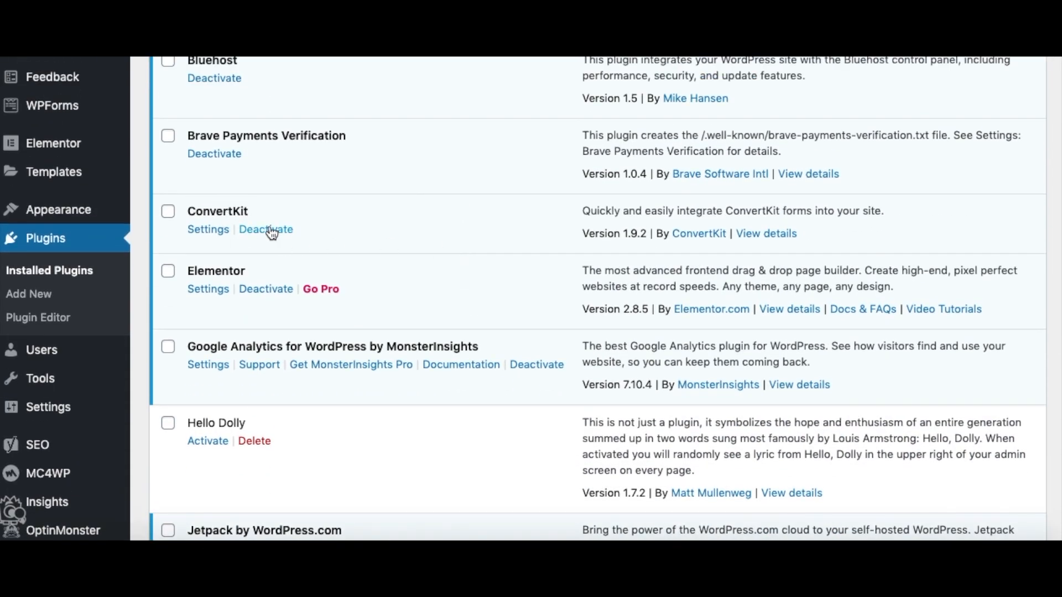
scroll("up", 3)
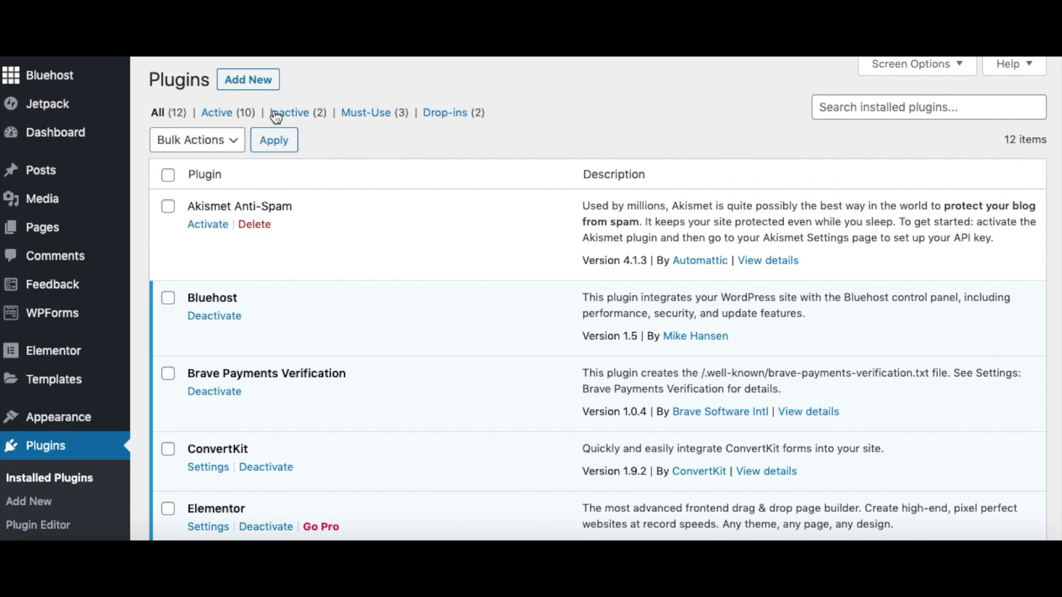
Step: Go to Add New plugins to search for ConvertKit
left_click(247, 79)
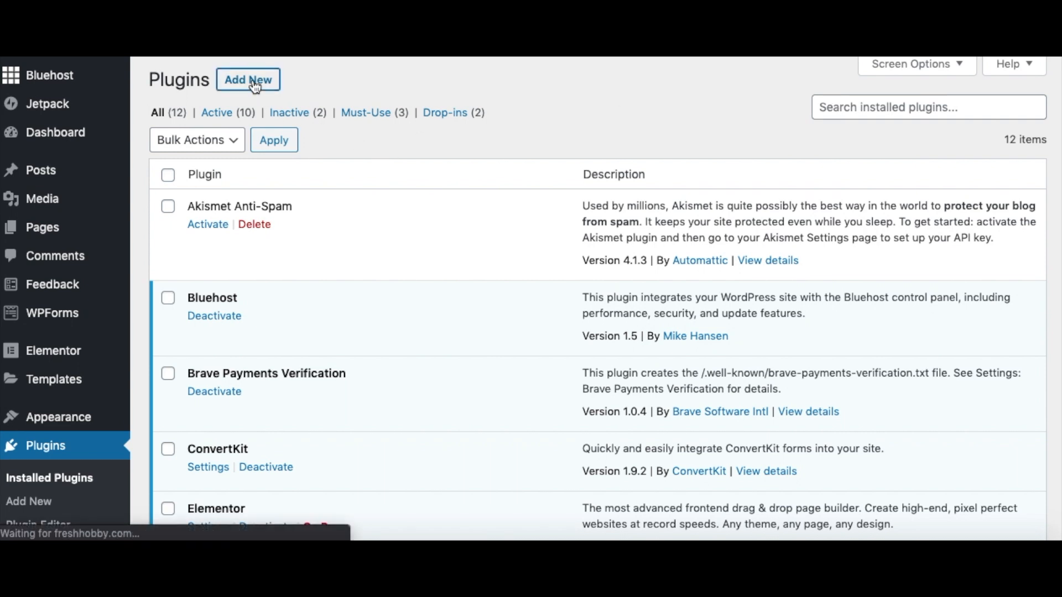
mouse_move(541, 137)
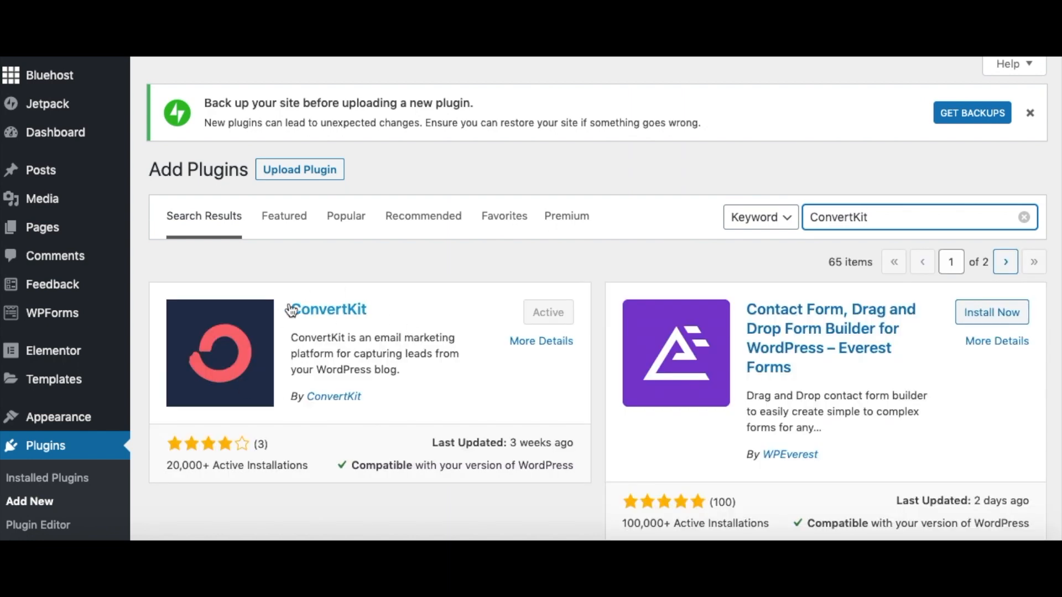
mouse_move(547, 312)
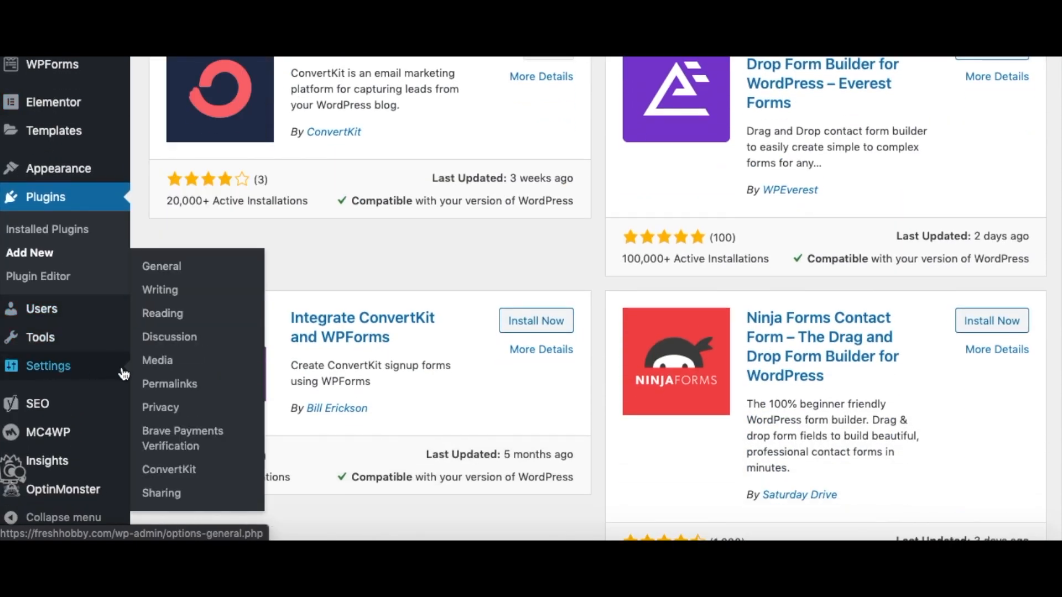
mouse_move(168, 469)
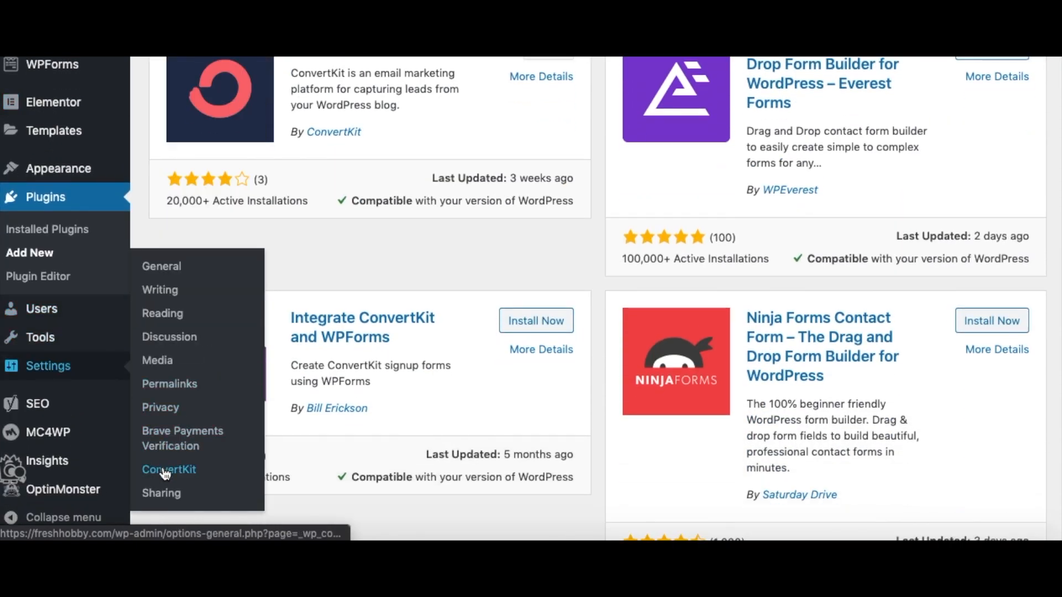
Step: Reach the ConvertKit Account Info page with company name and API key fields via Settings > ConvertKit
left_click(168, 469)
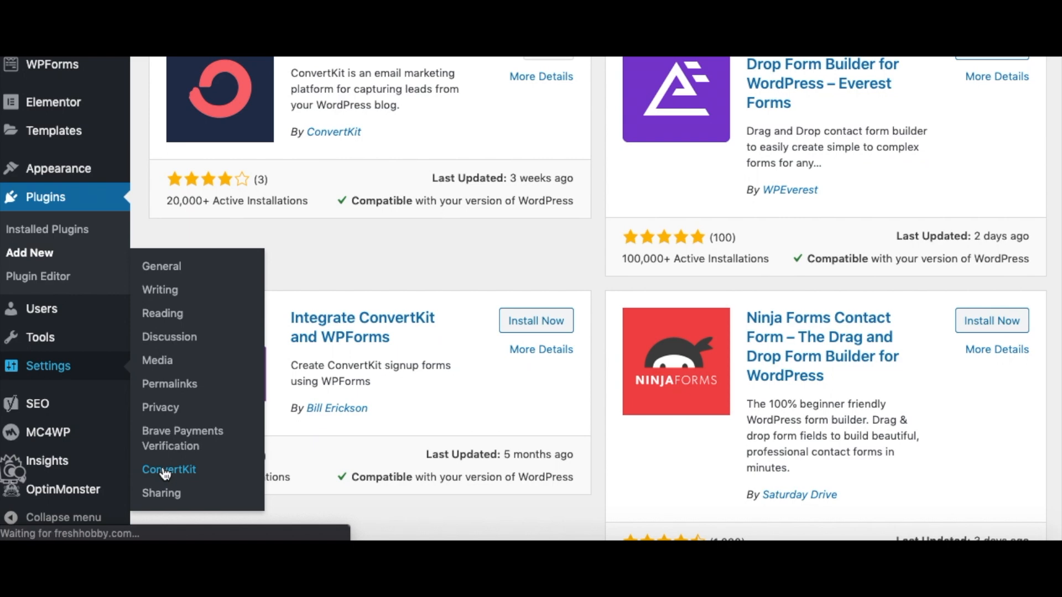
left_click(168, 468)
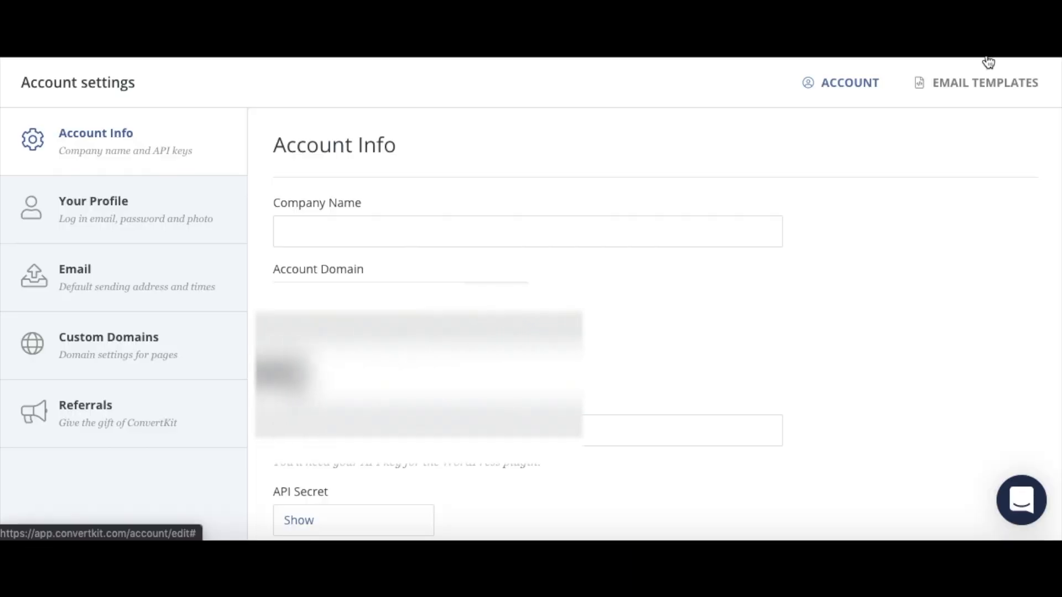
left_click(849, 82)
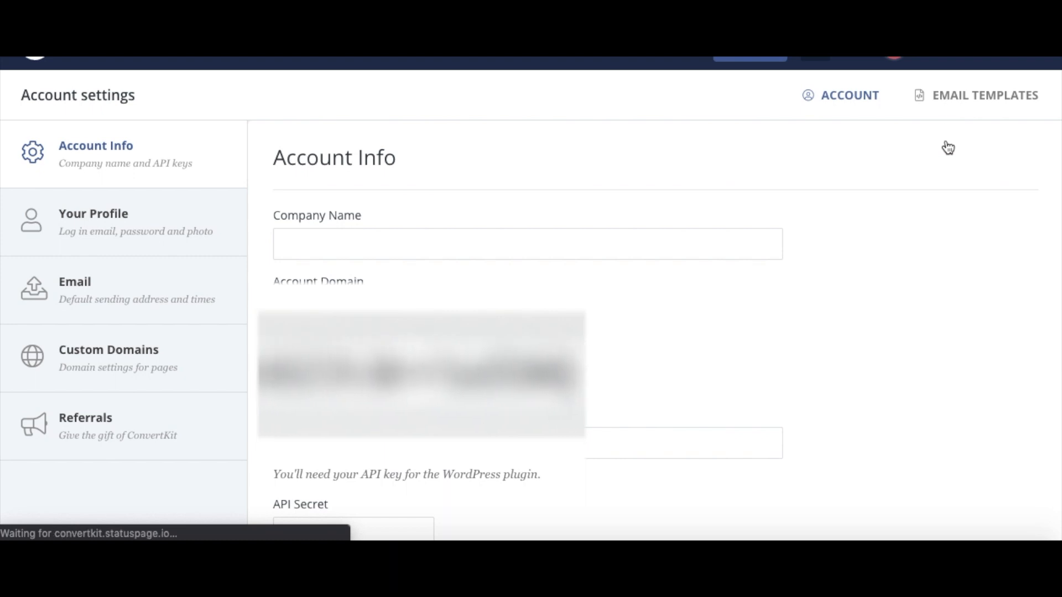
scroll("down", 3)
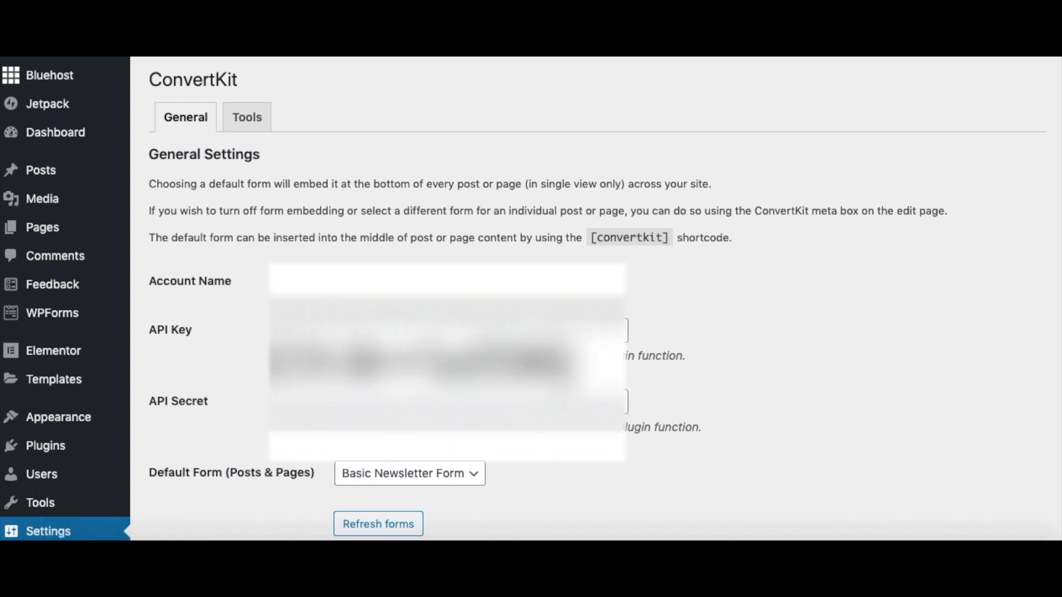
mouse_move(378, 523)
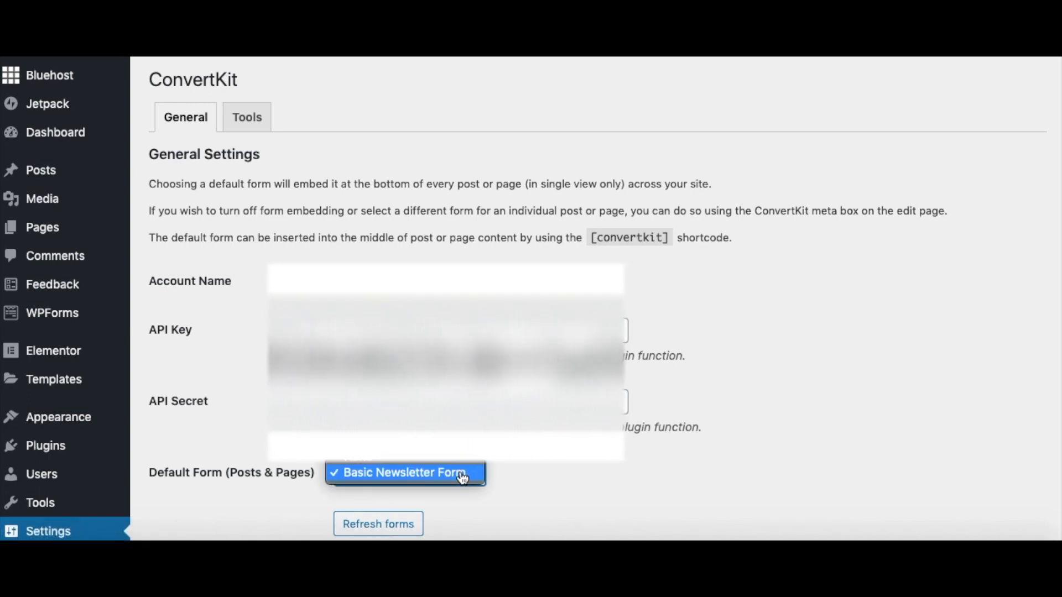
mouse_move(443, 485)
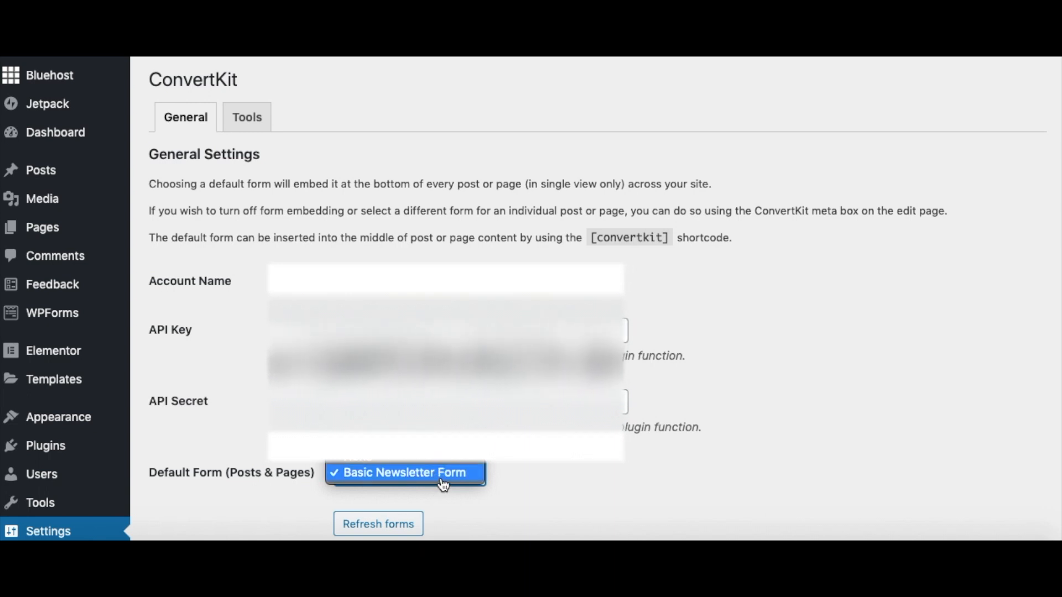
mouse_move(443, 506)
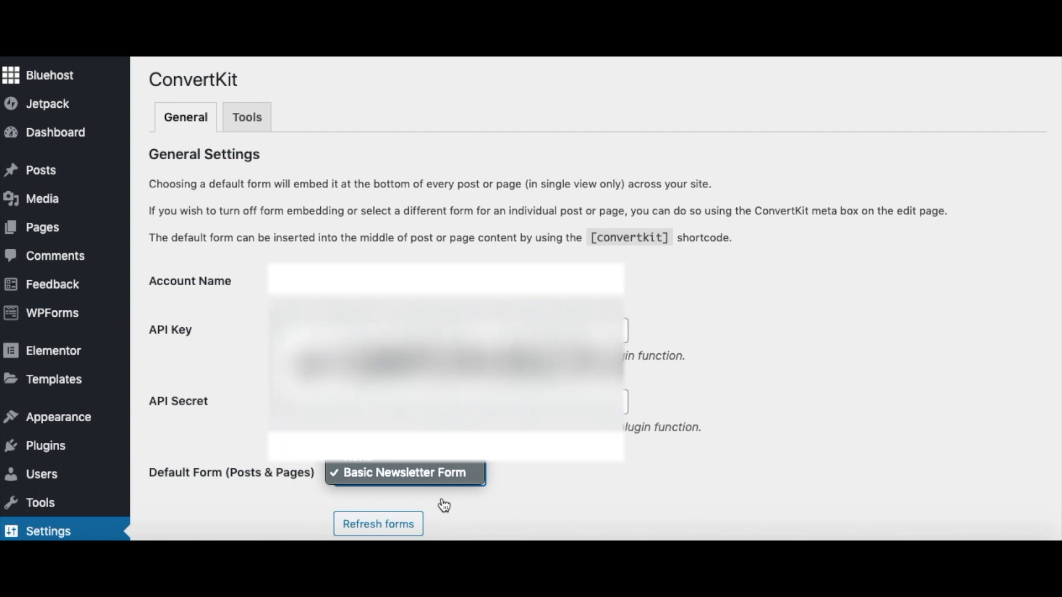
Step: Leave debug and disable-JavaScript off with Basic Newsletter Form as default, then head to the site name
scroll("down", 3)
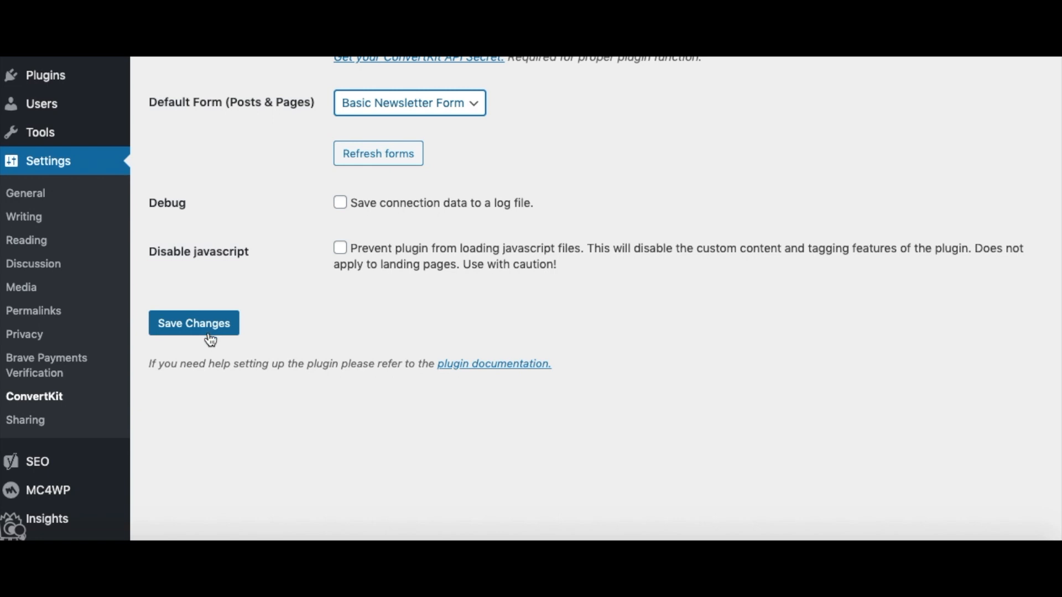
mouse_move(247, 357)
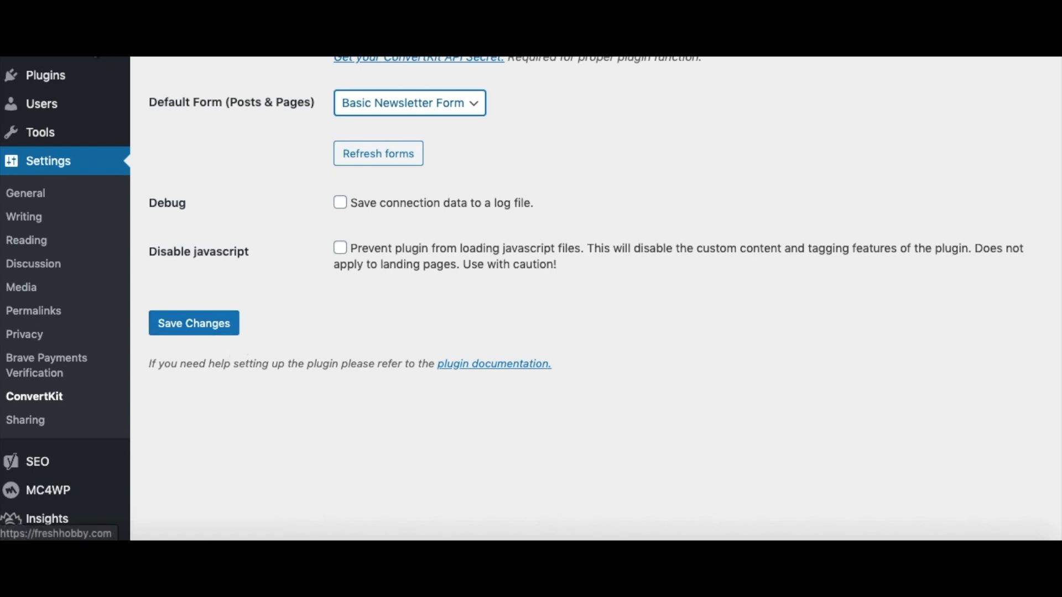
left_click(55, 68)
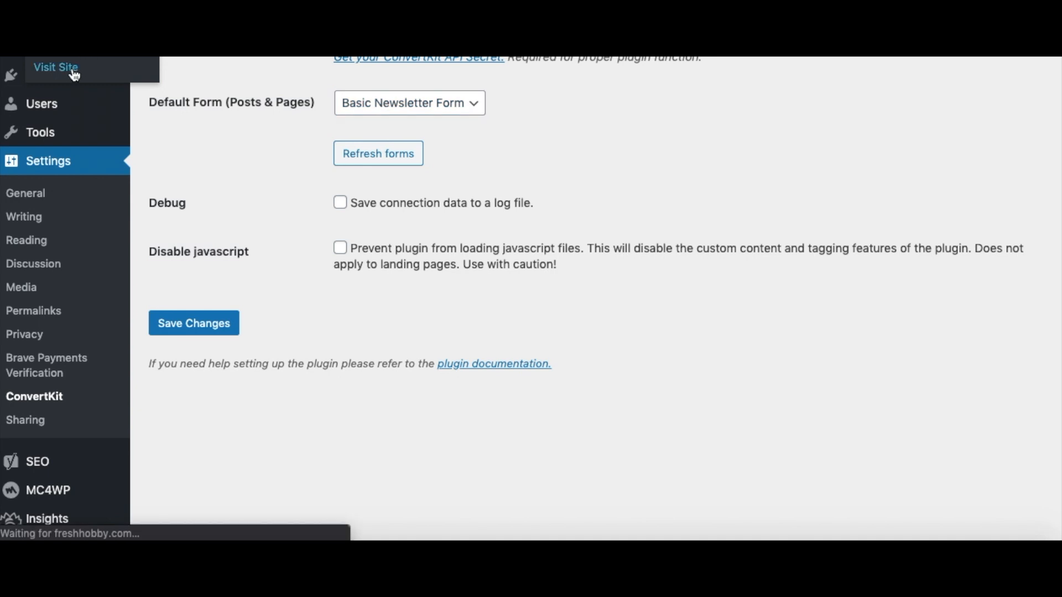
Step: On the live Fresh Hobby site, navigate Menu > Food to the Change Your Diet post
left_click(56, 67)
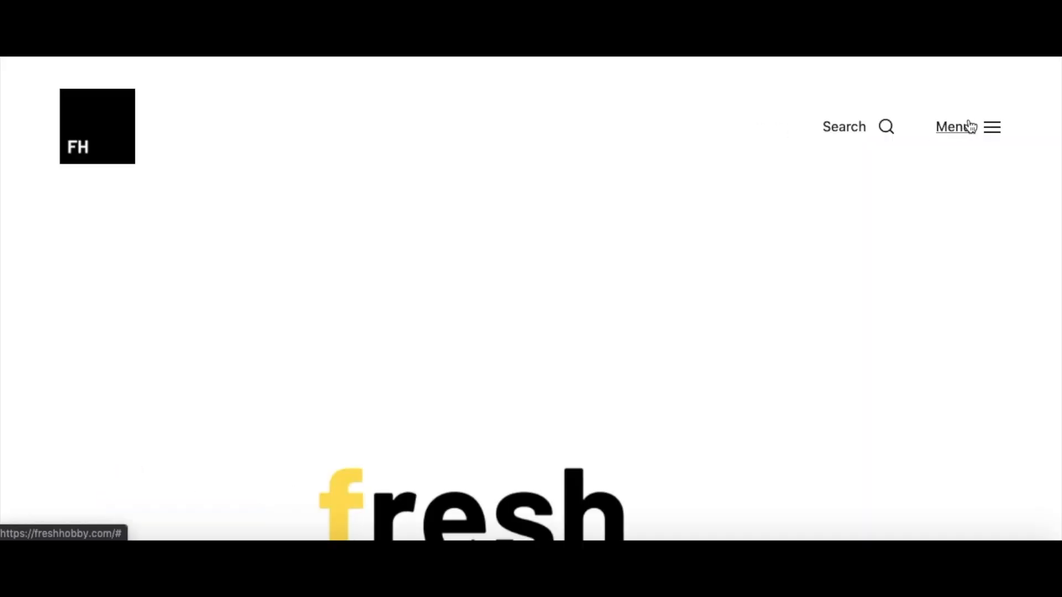
left_click(956, 126)
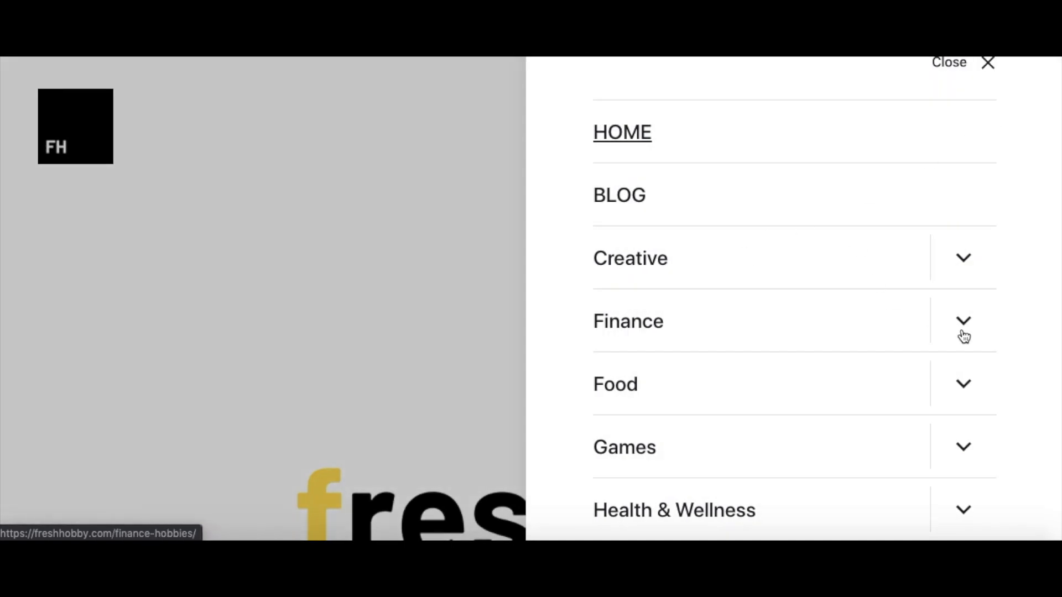
left_click(963, 320)
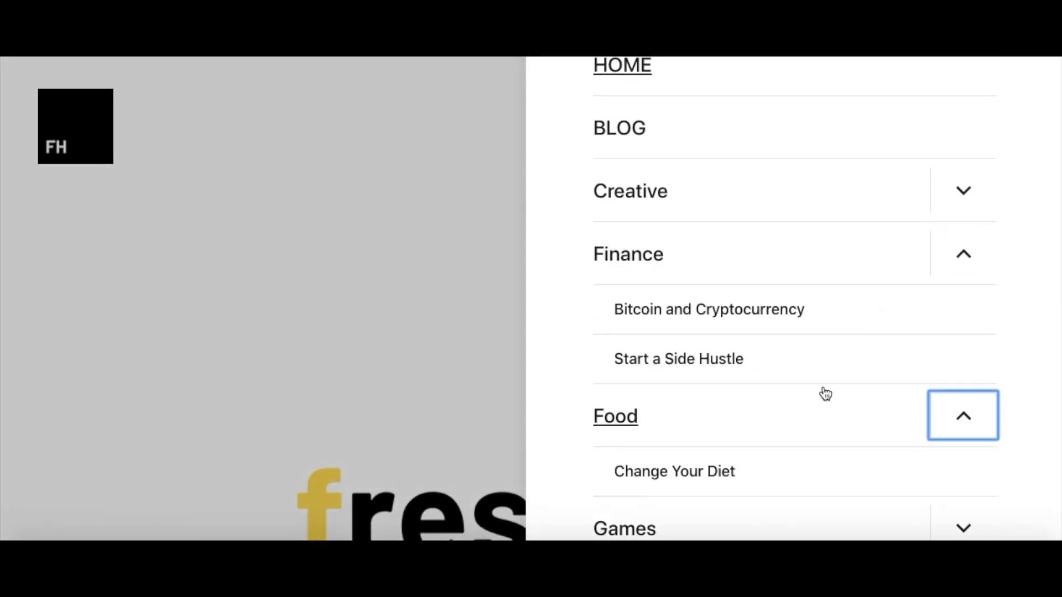
left_click(674, 471)
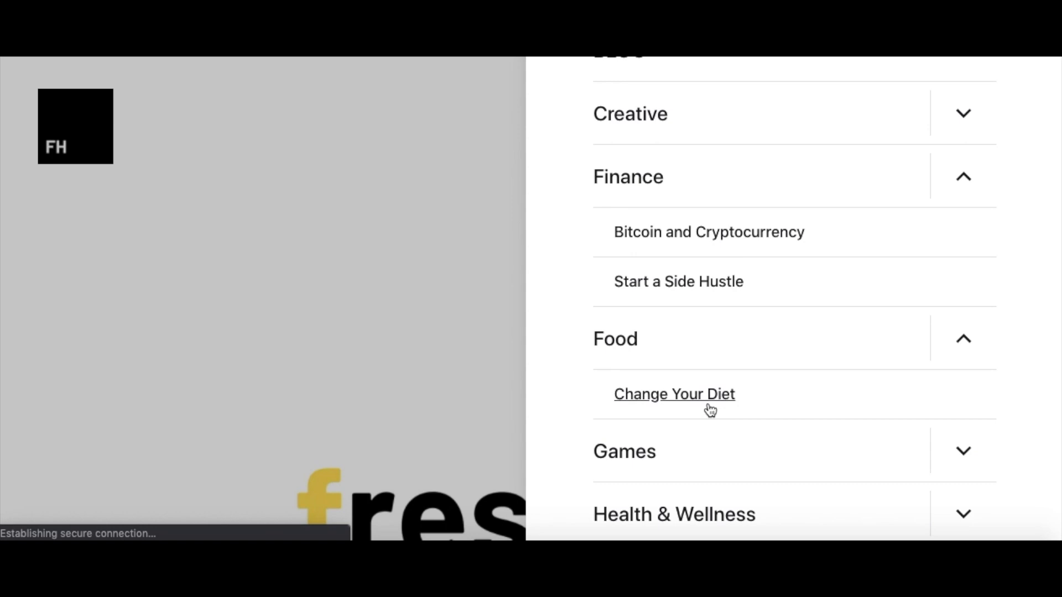
left_click(674, 394)
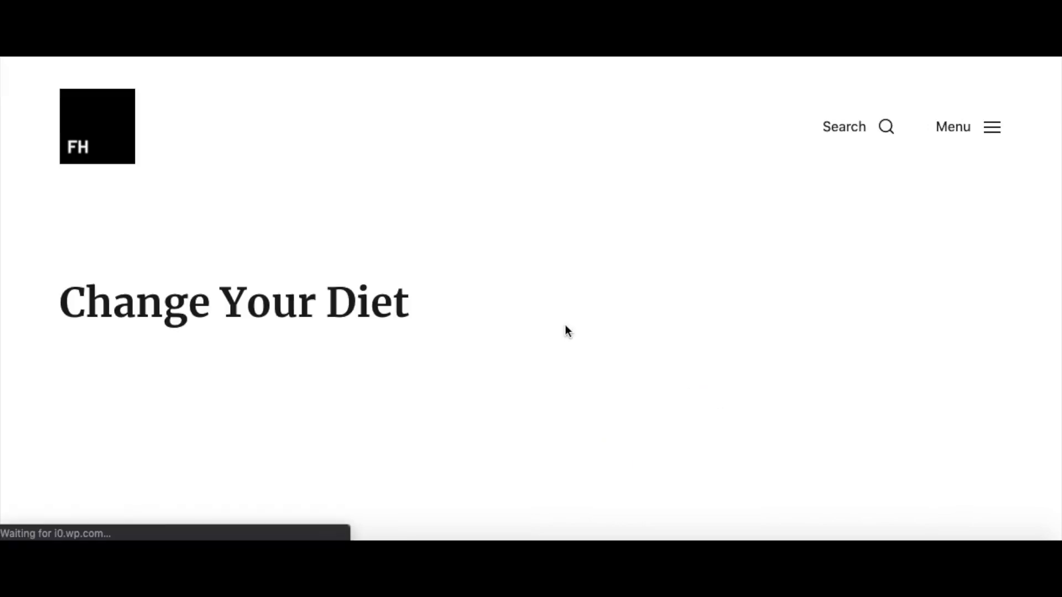
Step: Scroll to the yellow Subscribe to Our Newsletter! ConvertKit form at the post's end
scroll("down", 3)
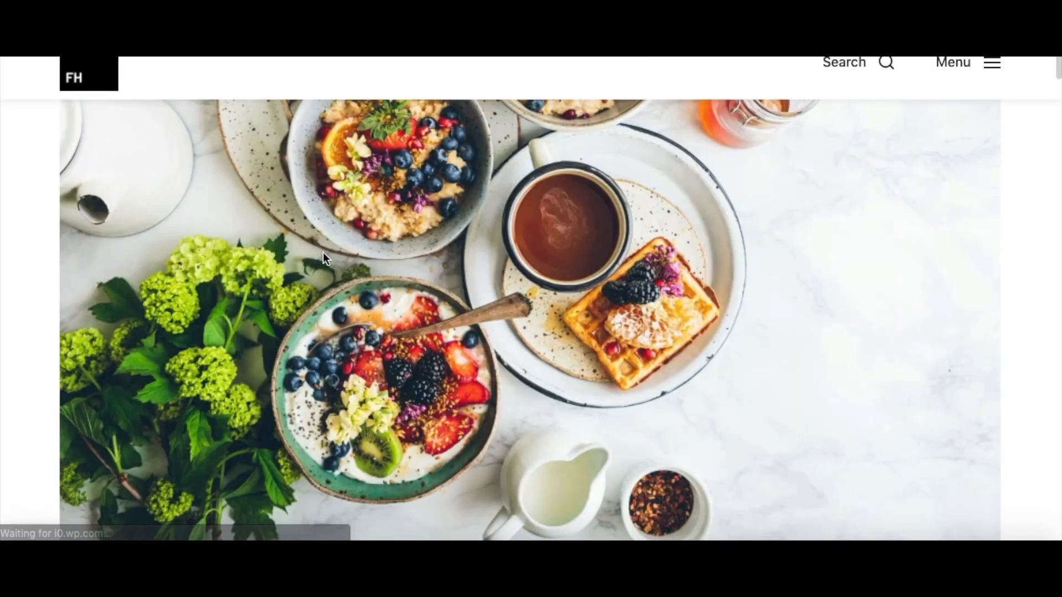
scroll("down", 3)
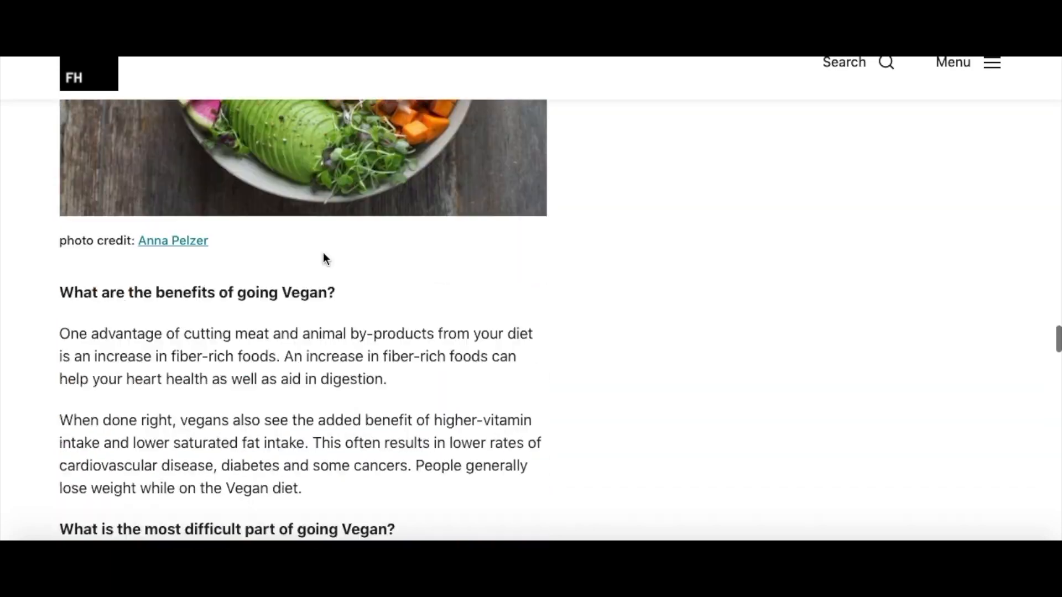
scroll("down", 3)
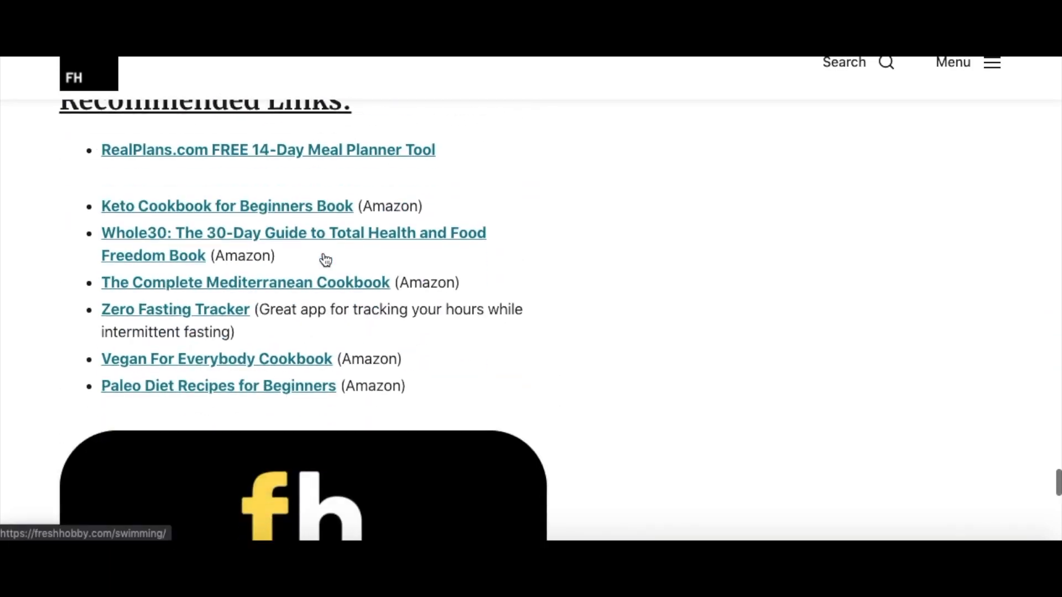
scroll("down", 3)
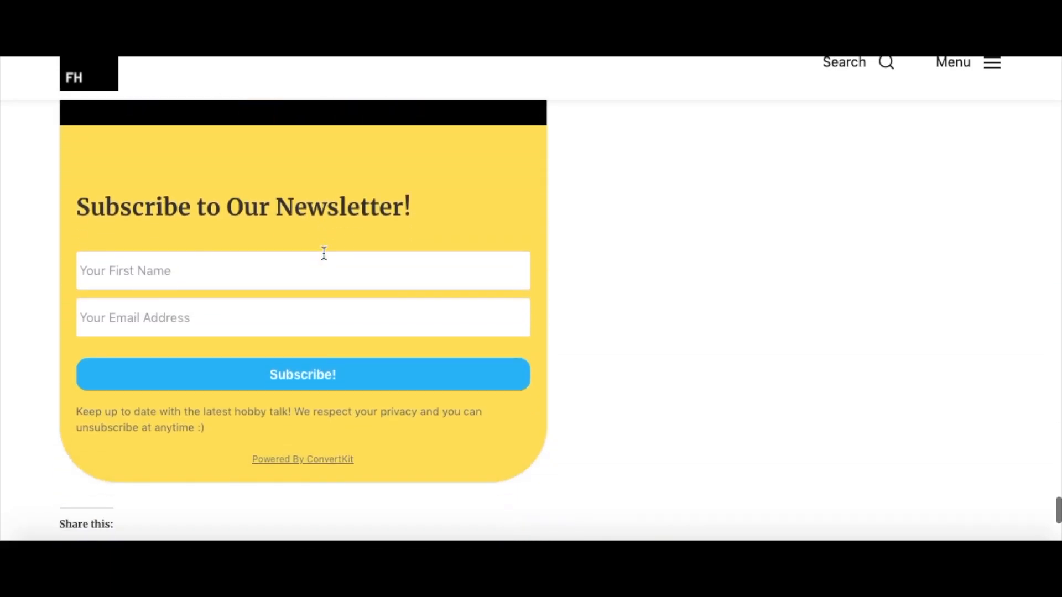
scroll("up", 3)
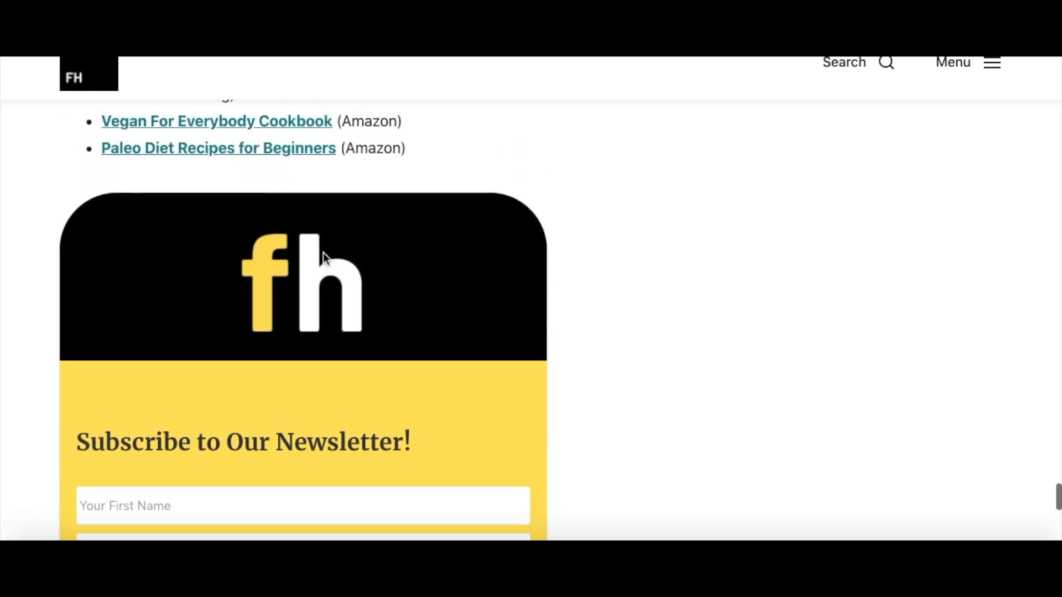
scroll("down", 3)
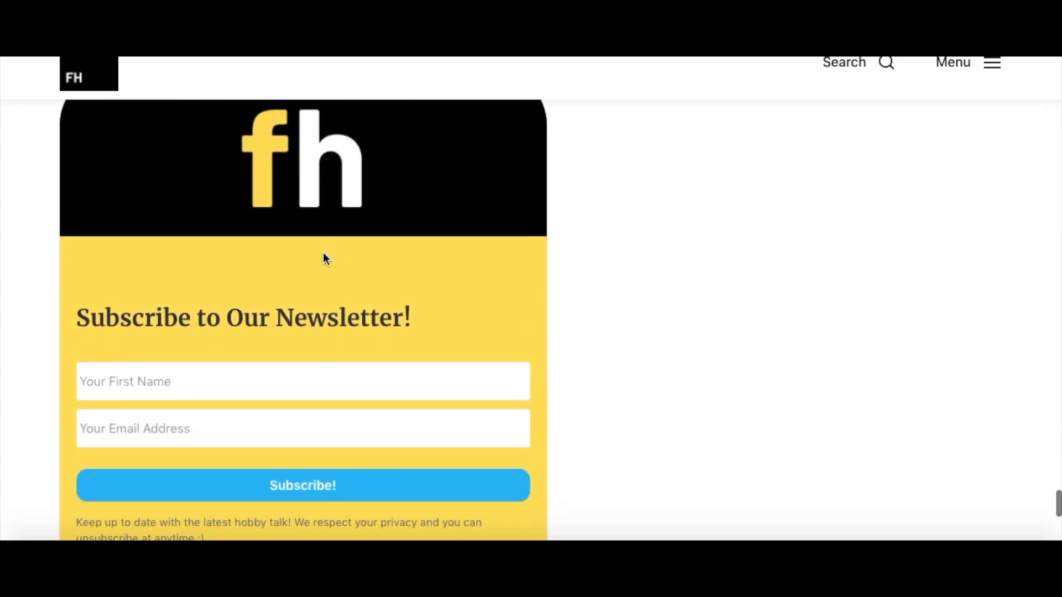
mouse_move(242, 433)
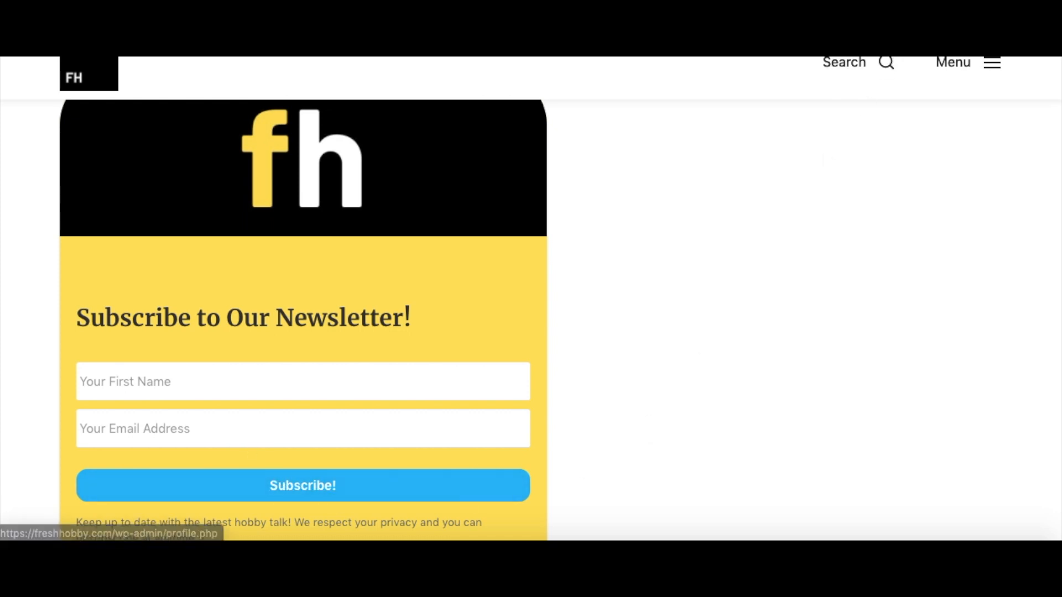
mouse_move(840, 232)
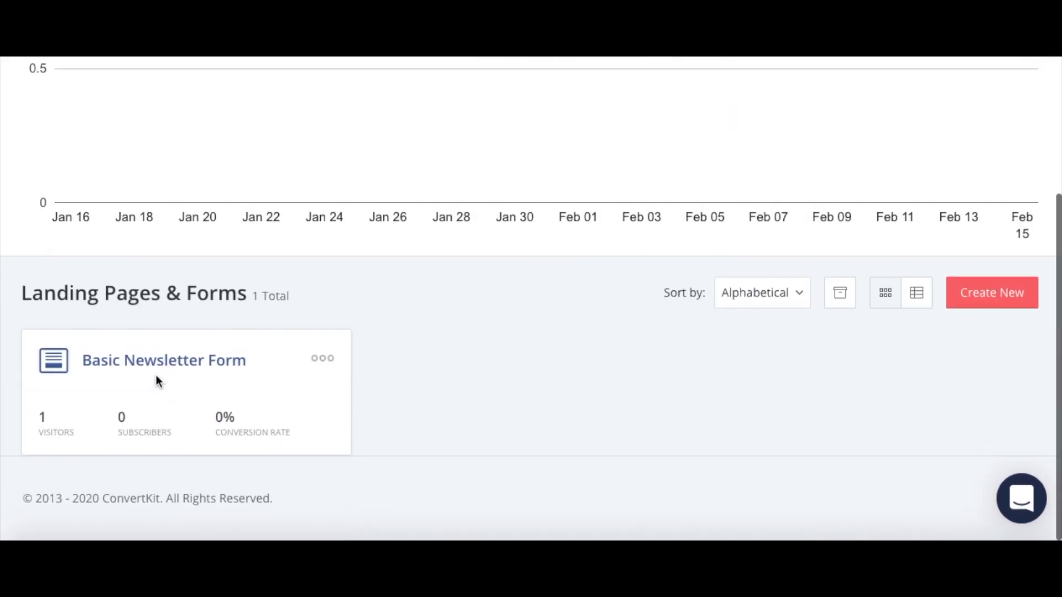
Step: Open Basic Newsletter Form in ConvertKit's editor, showing its Charlotte inline black-and-yellow design
left_click(163, 361)
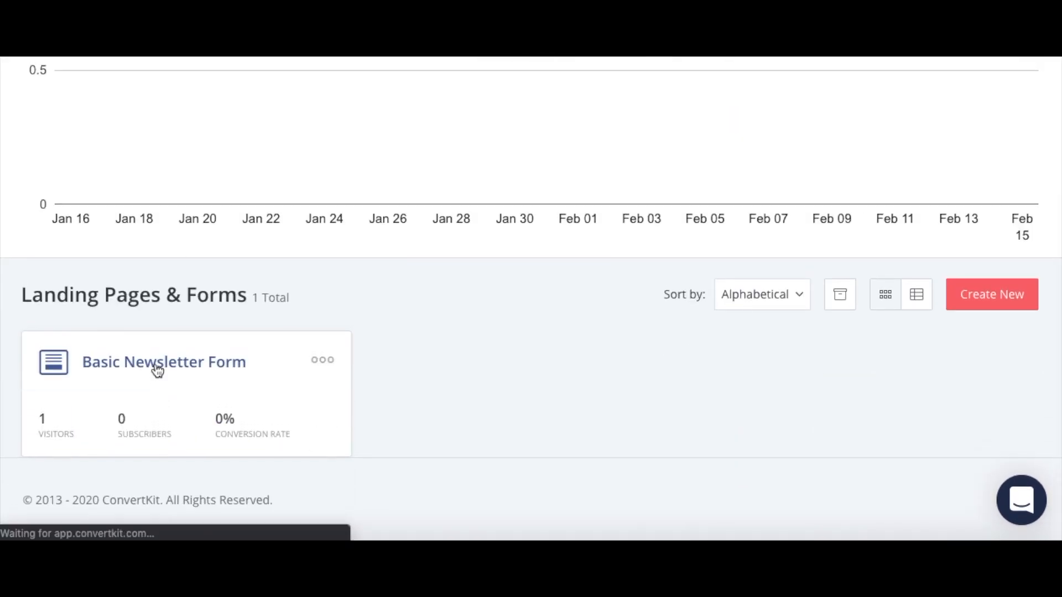
left_click(164, 361)
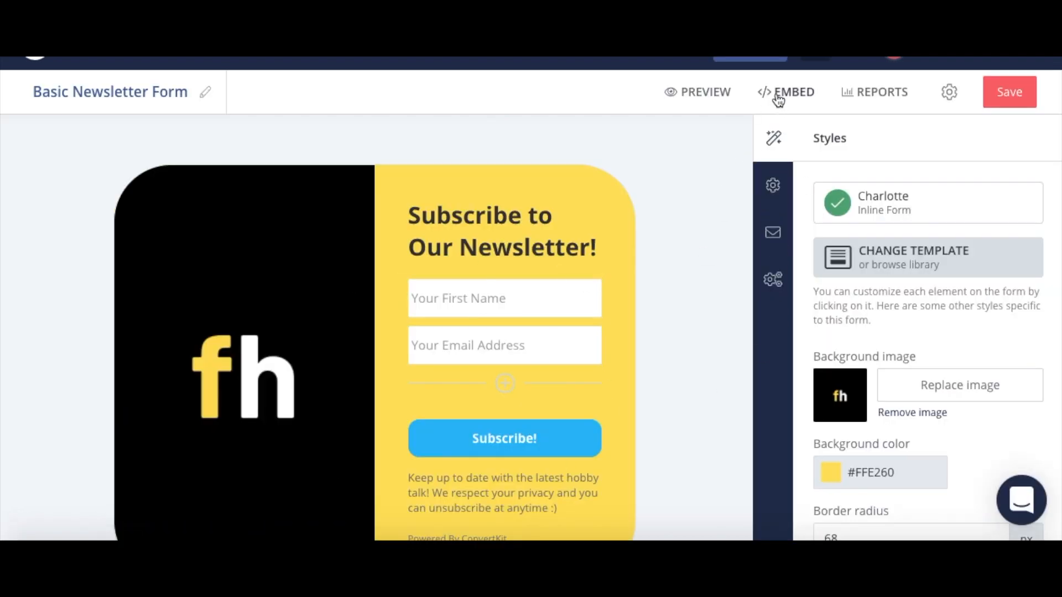
left_click(785, 92)
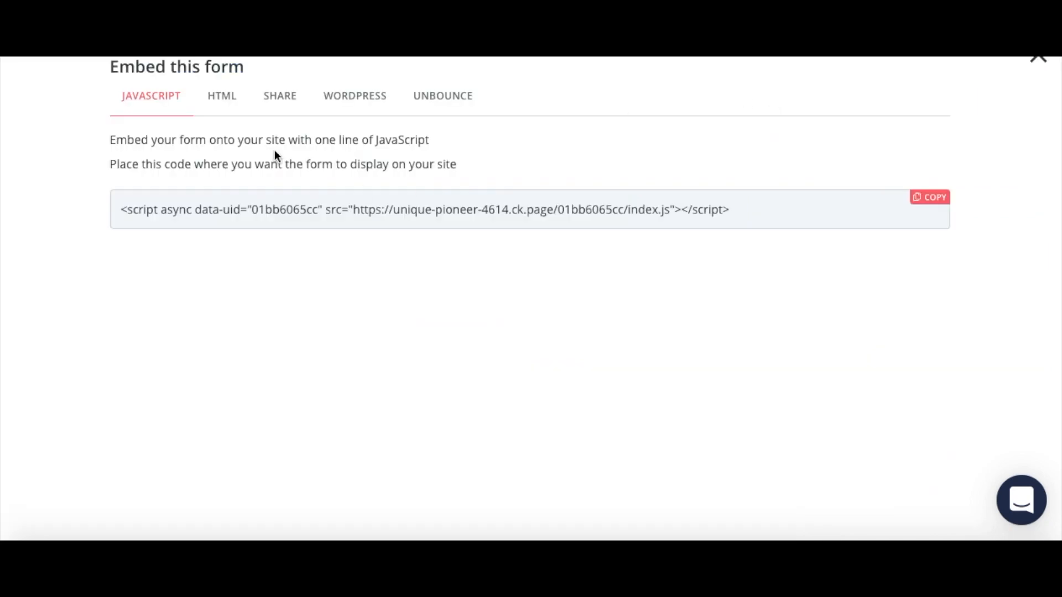
mouse_move(227, 125)
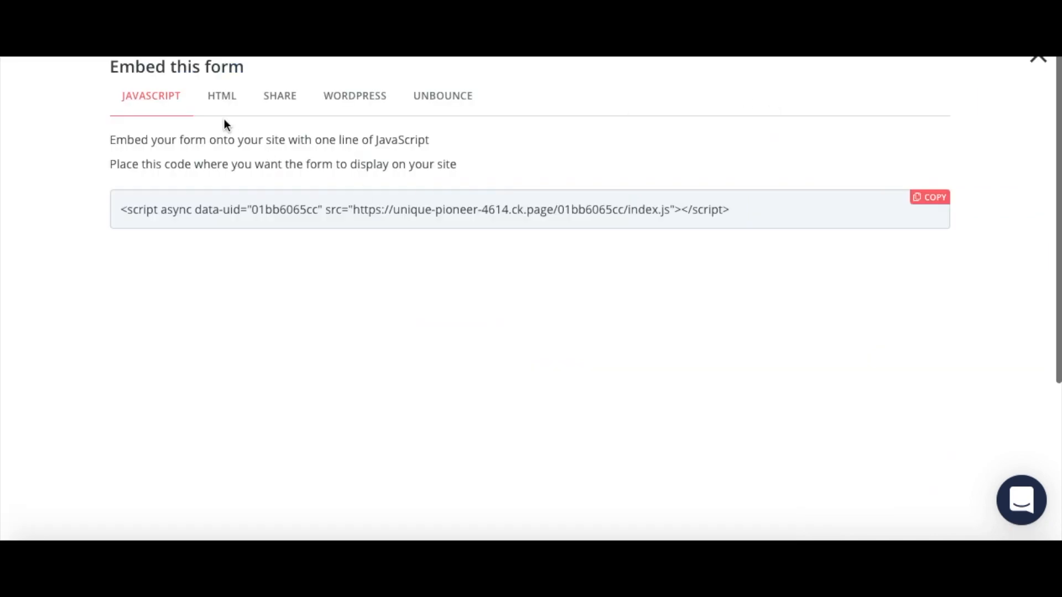
mouse_move(177, 209)
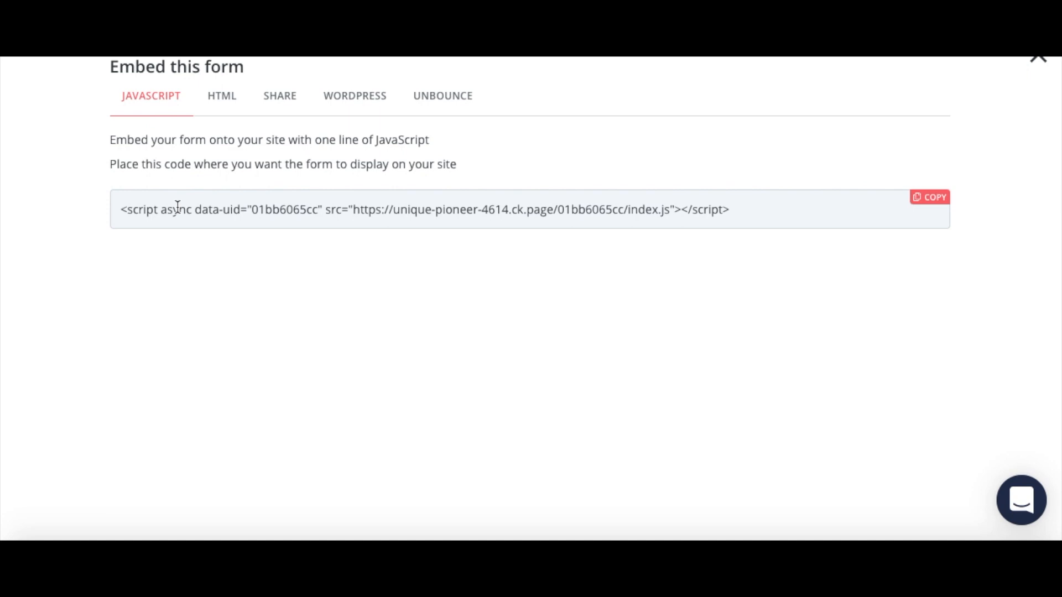
left_click(221, 95)
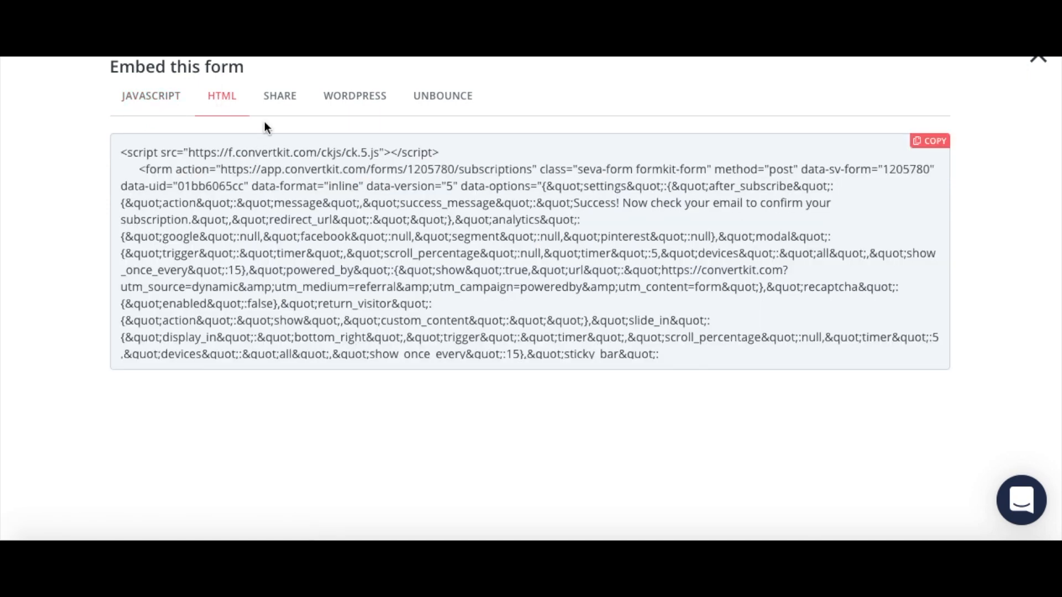
left_click(279, 95)
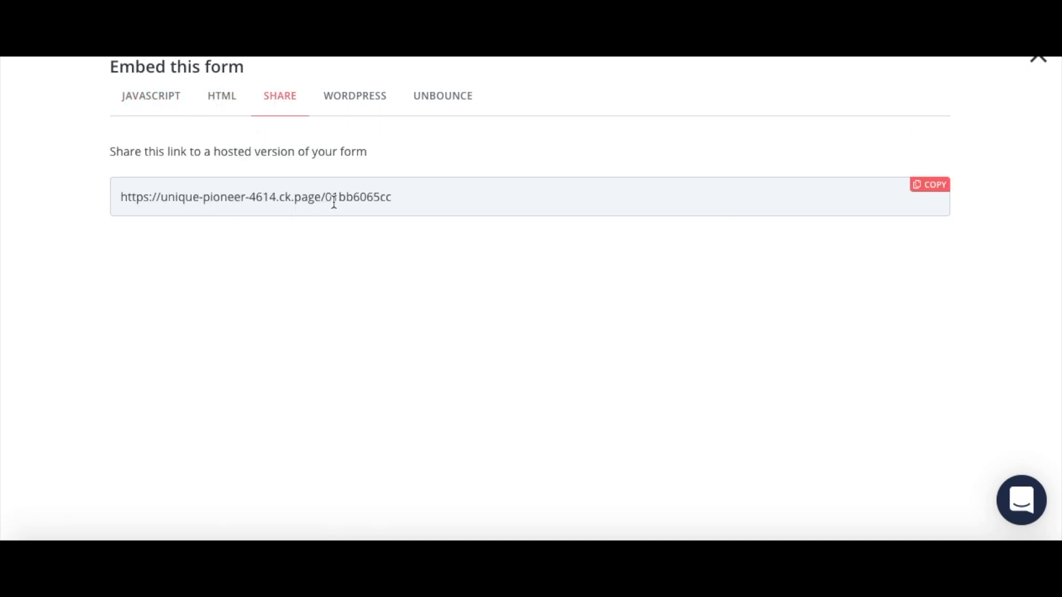
mouse_move(354, 95)
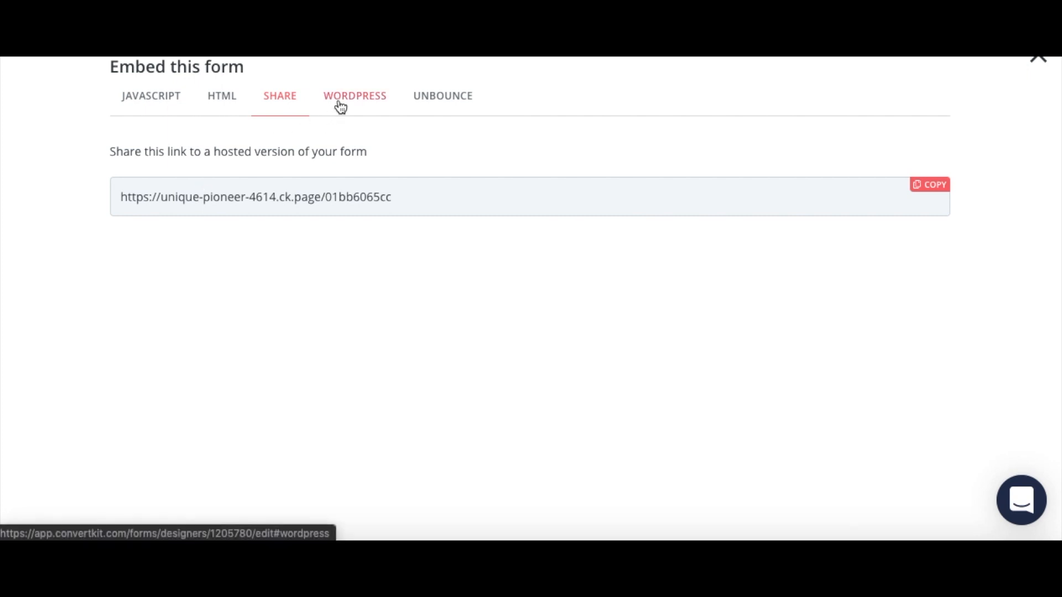
left_click(354, 95)
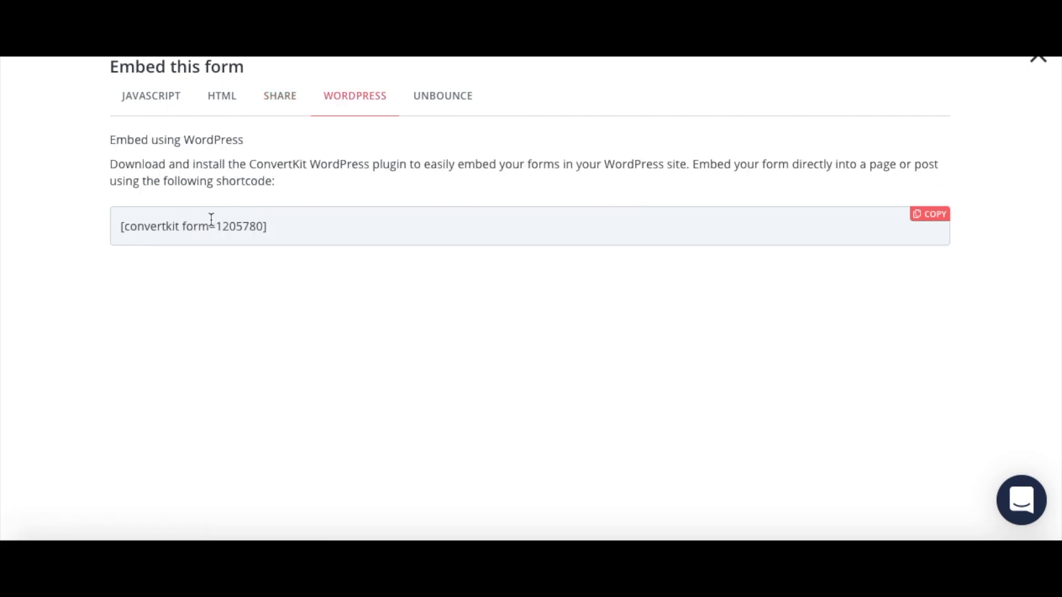
mouse_move(135, 226)
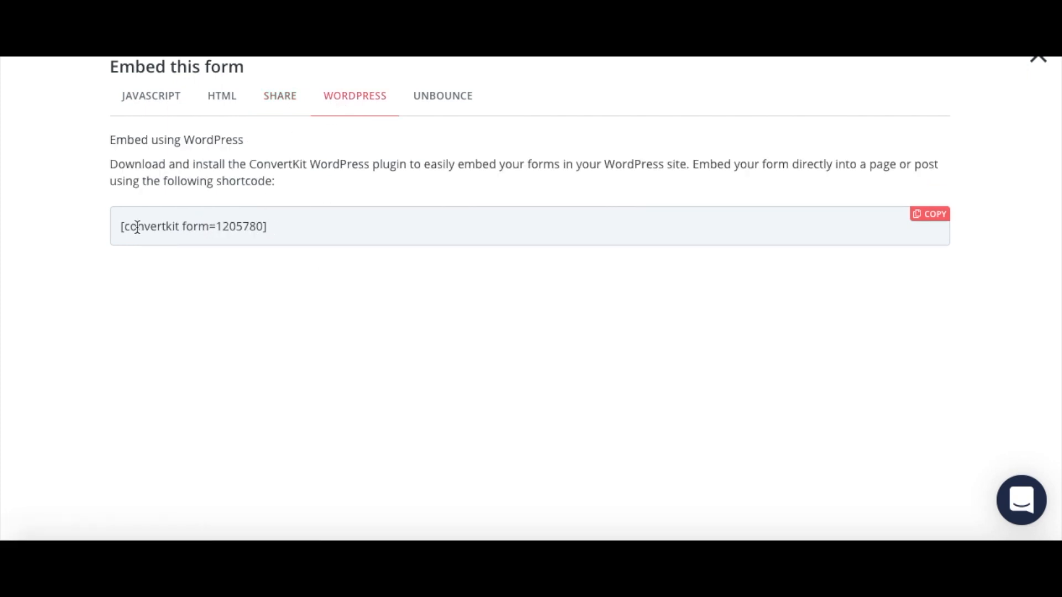
mouse_move(131, 275)
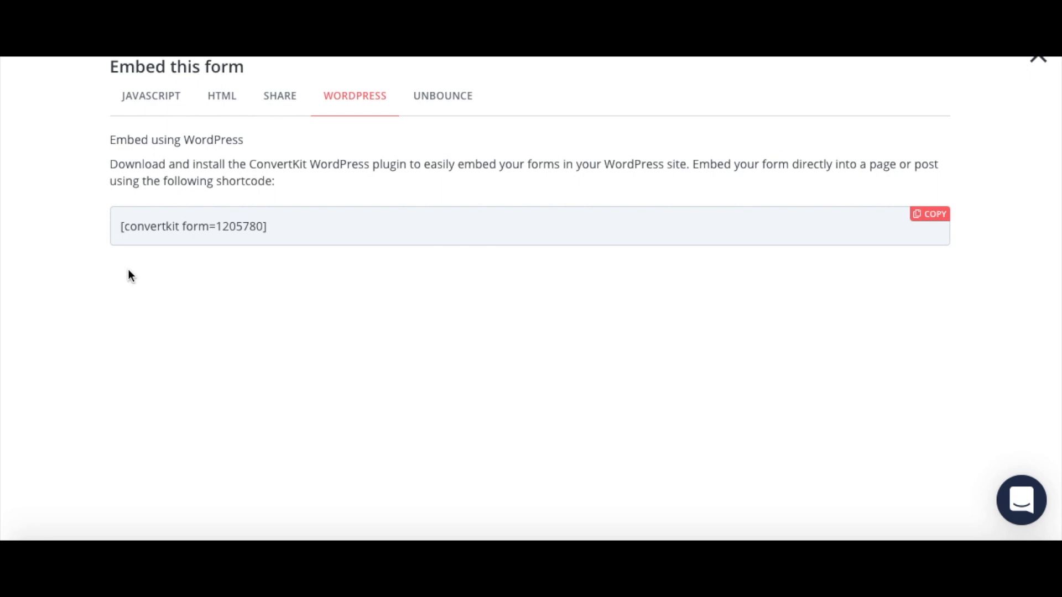
left_click(442, 95)
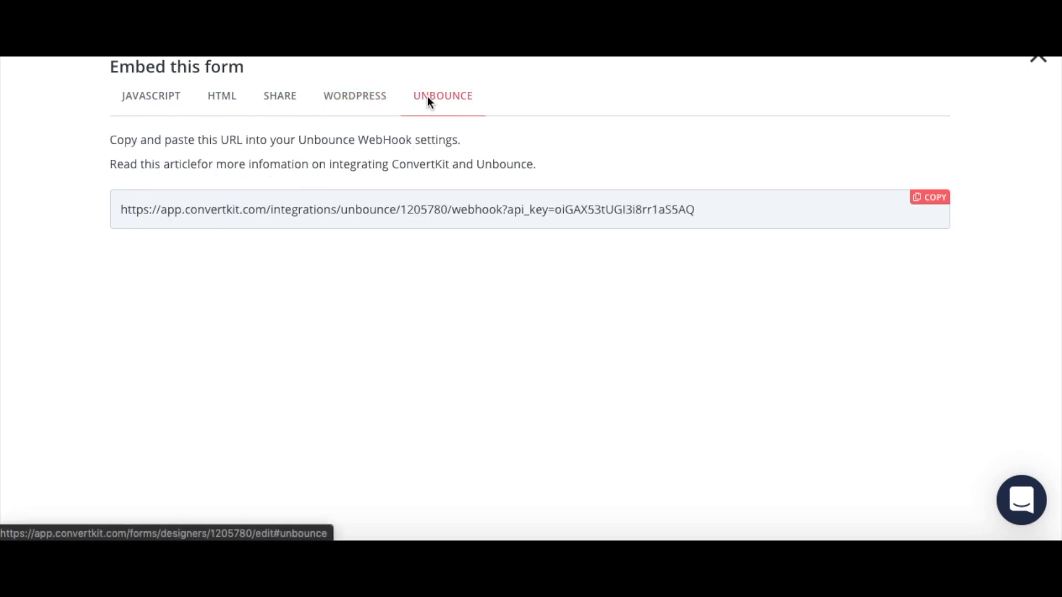
left_click(1038, 57)
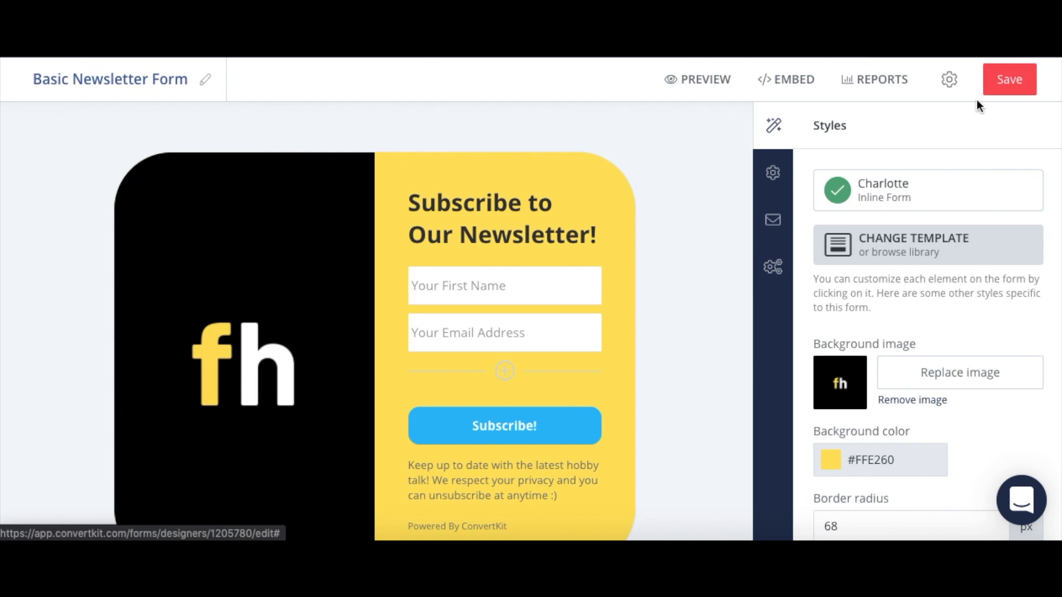
mouse_move(725, 237)
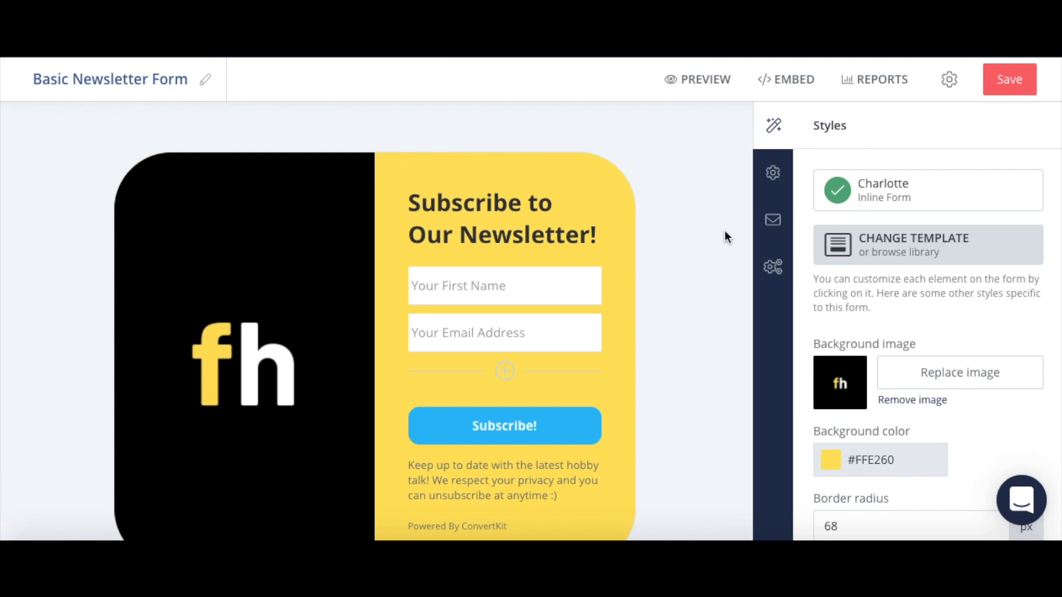
mouse_move(596, 533)
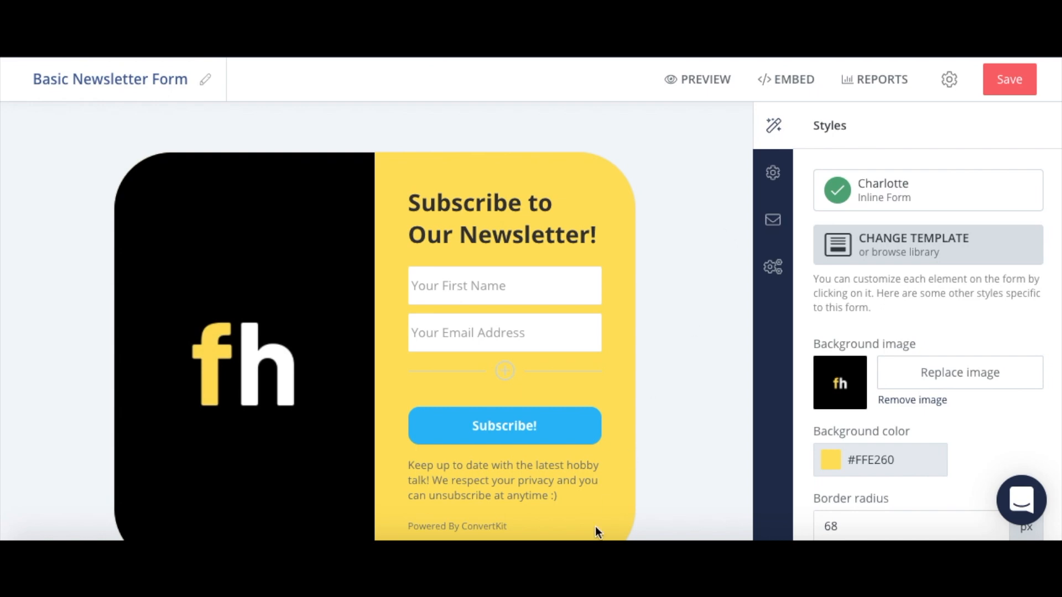